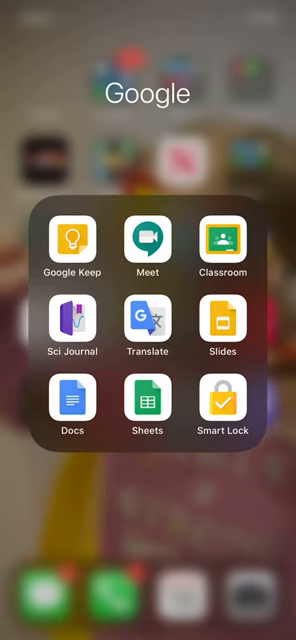
Reach the Classwork page of Demo Class 2 showing its Remote Learning topics
left_click(222, 244)
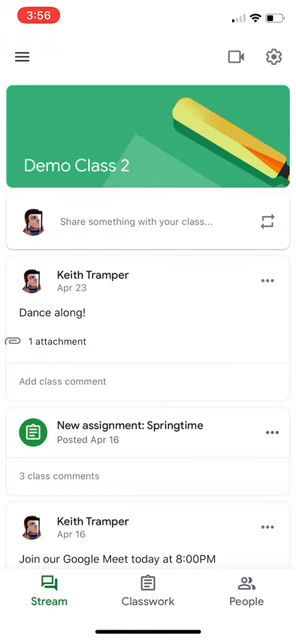
left_click(148, 596)
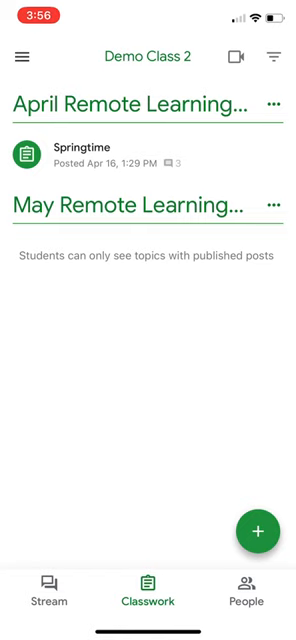
Start a blank new Material post for Demo Class 2
left_click(260, 532)
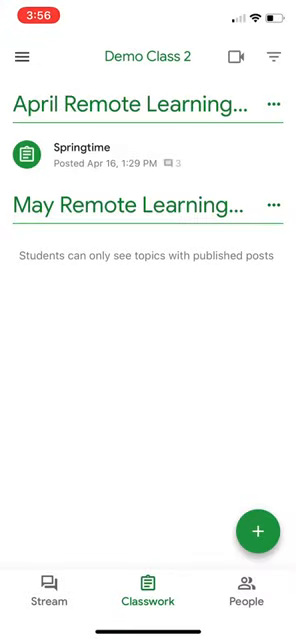
left_click(256, 532)
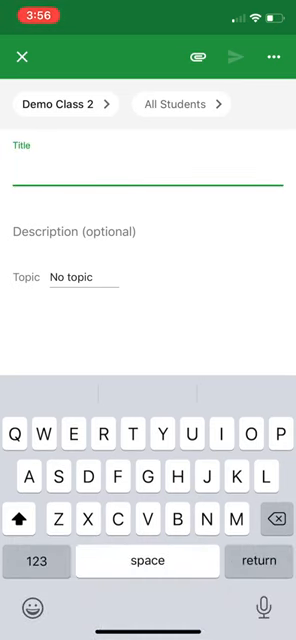
Title the material "Here's the instructions", file it under April Remote Learning Plan, and begin attaching
type("Here’s the")
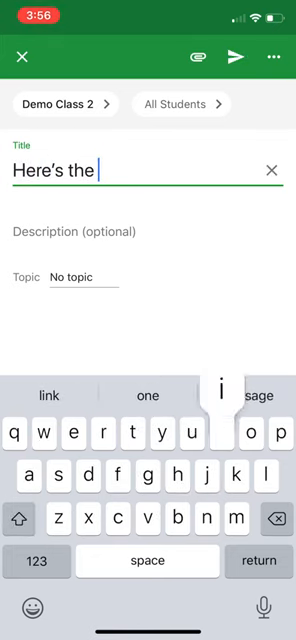
type("instructio")
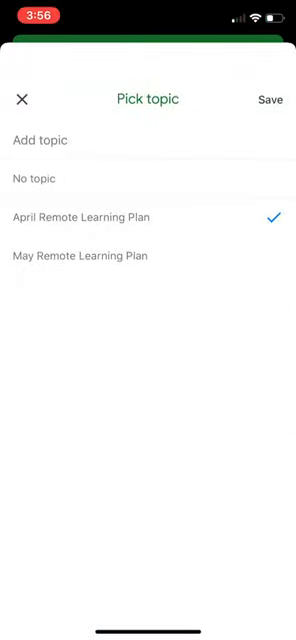
left_click(268, 100)
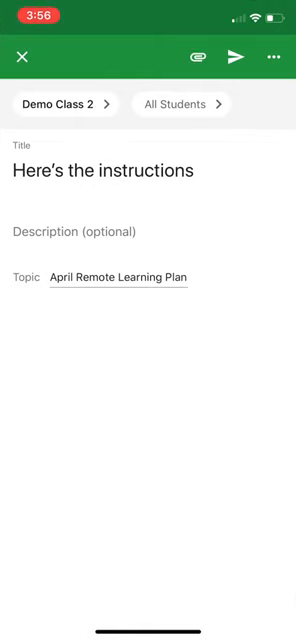
left_click(200, 56)
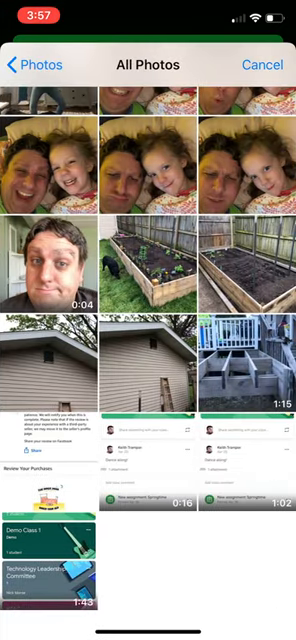
Attach the recorded May 18, 2020 talking-head video to the material
left_click(50, 264)
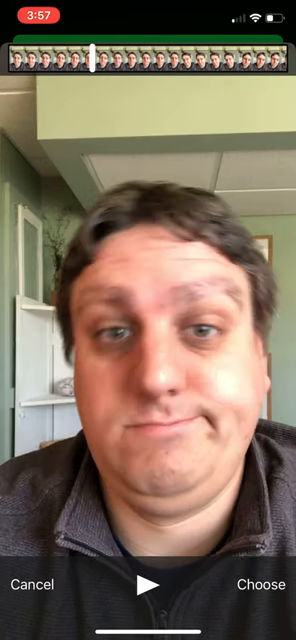
left_click(260, 584)
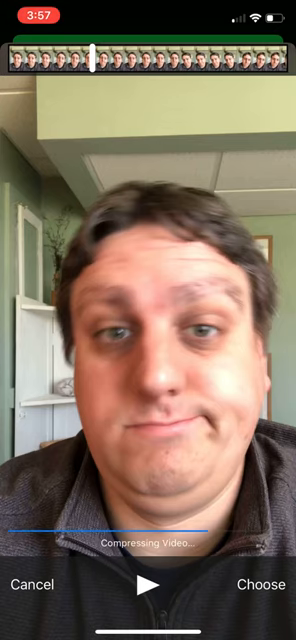
left_click(260, 584)
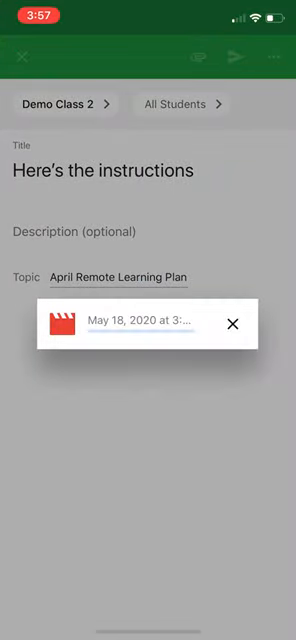